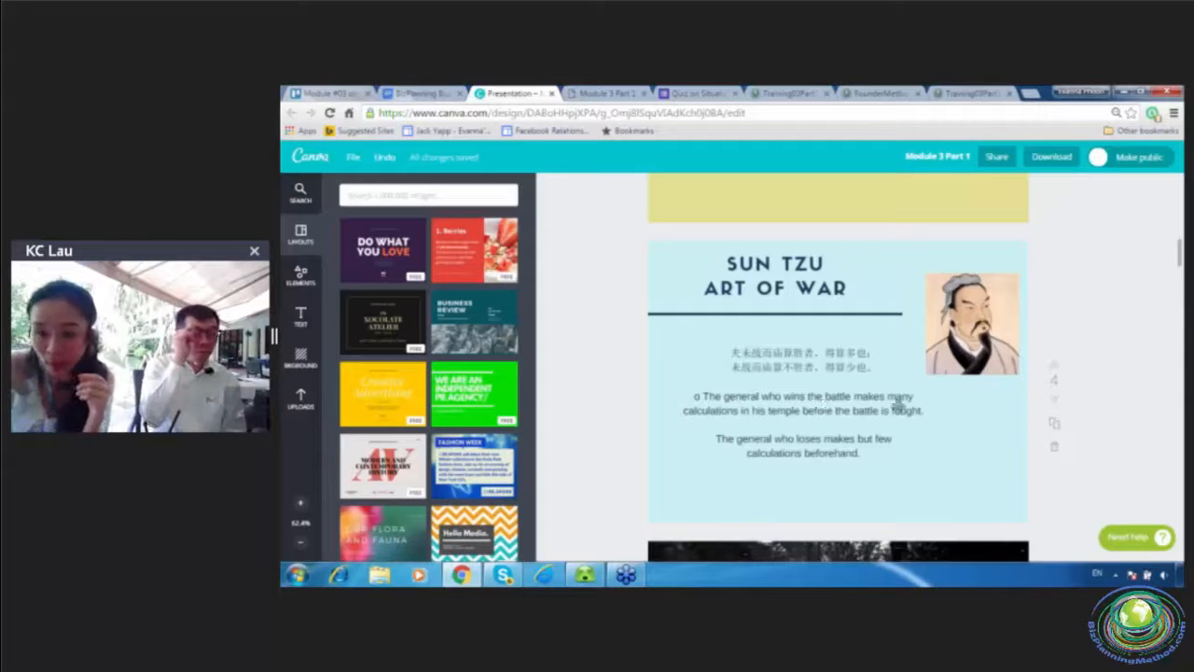
mouse_move(739, 431)
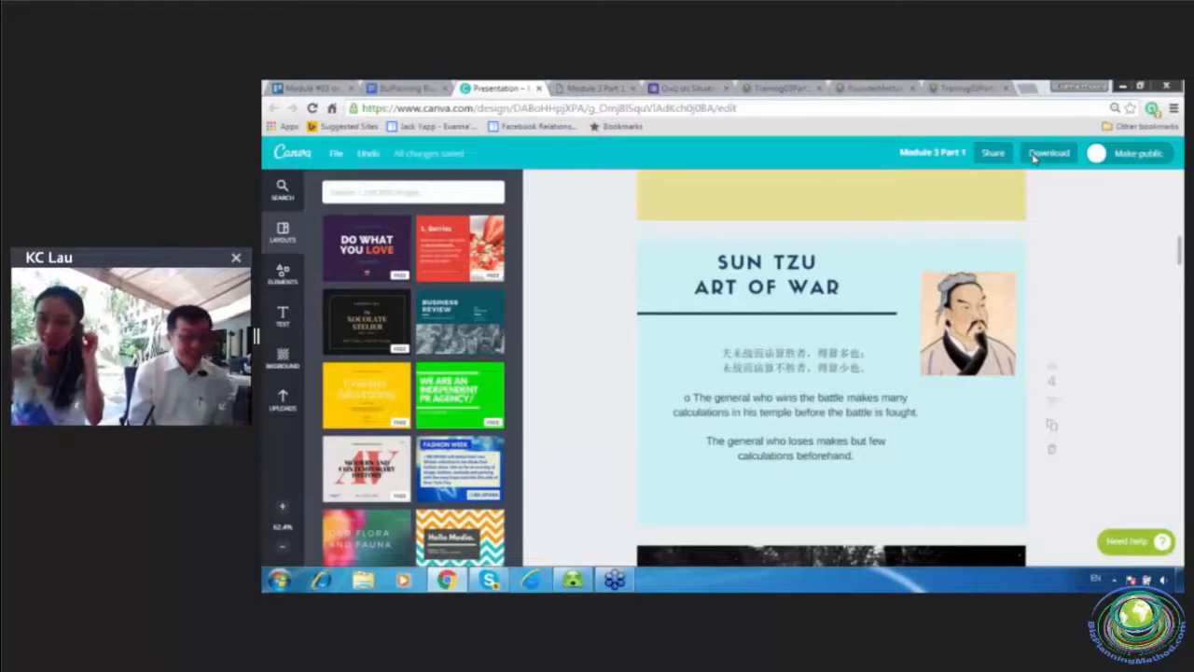
Show the Module 3 Part 1 slide with the numbered list of situational analysis areas.
left_click(639, 87)
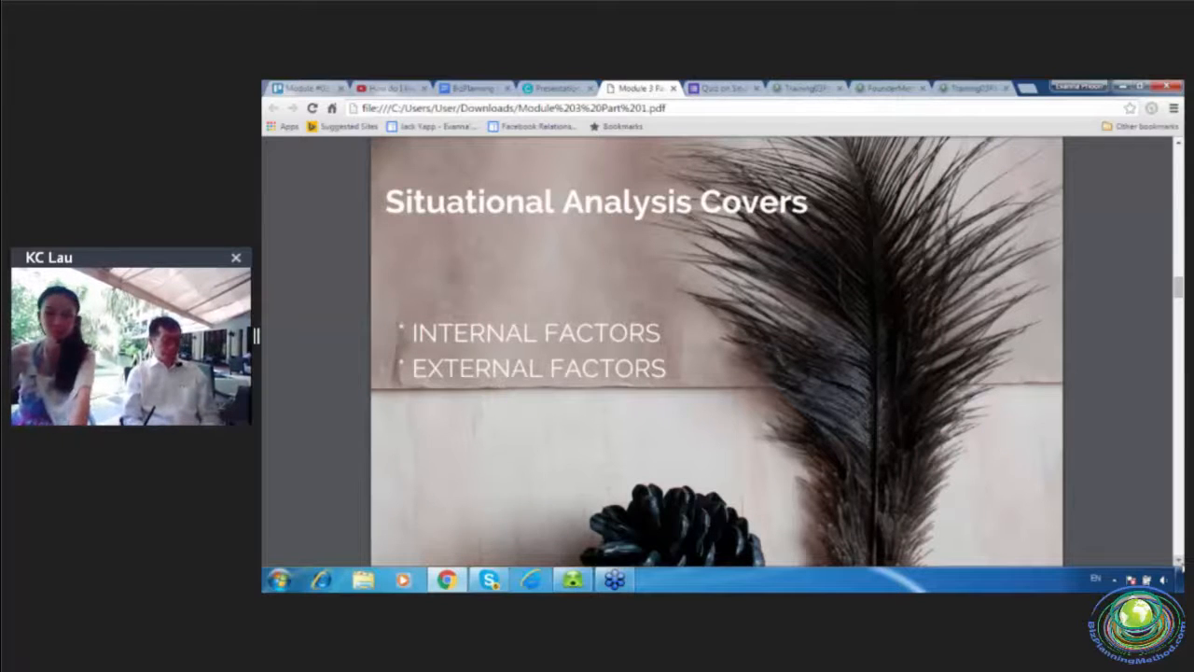
scroll("down", 3)
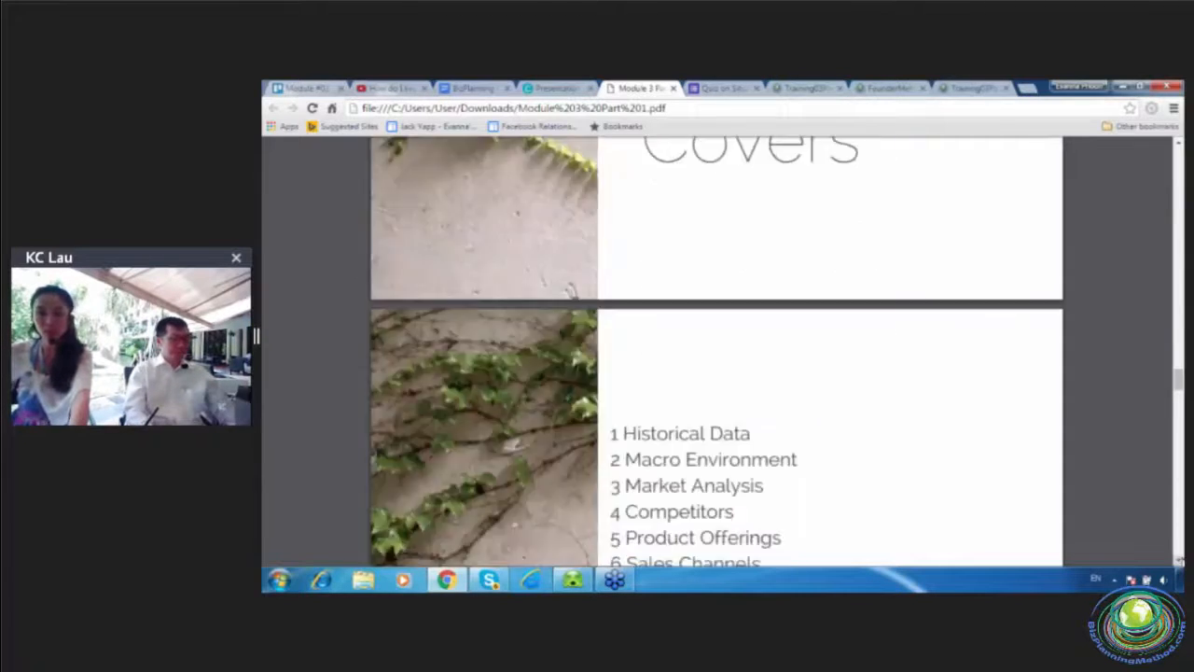
Scroll to the slide detailing Historical Data, Macro Environment and Market Analysis.
scroll("down", 3)
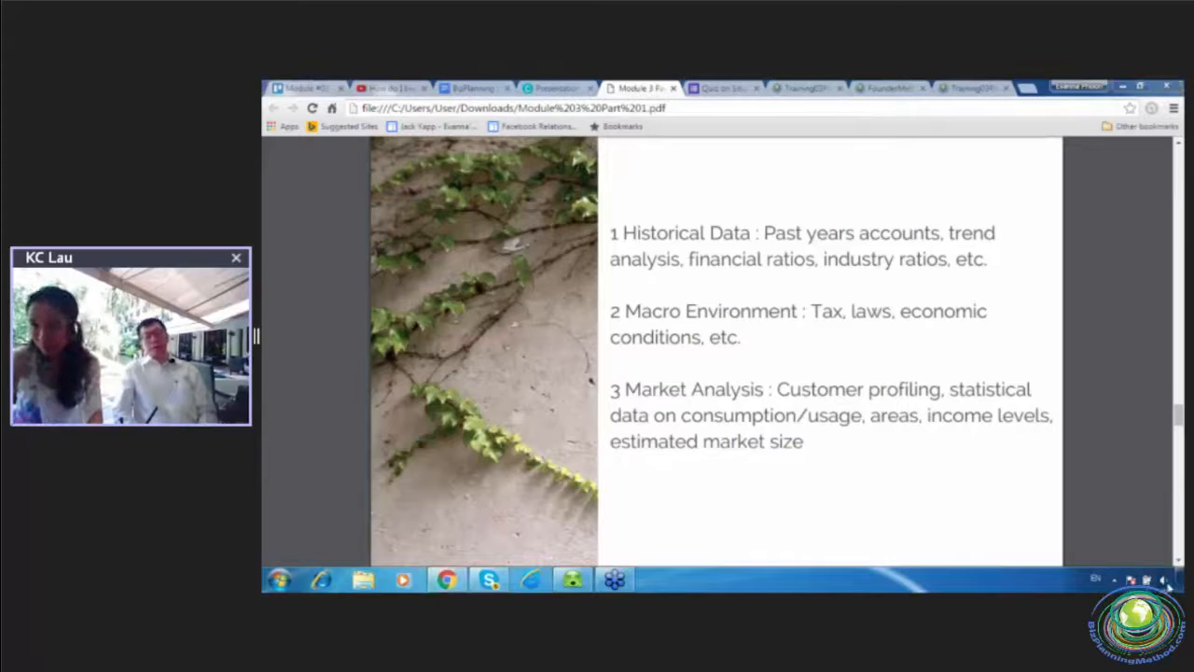
Adjust the system audio volume while the information-sources slide stays on screen.
left_click(1163, 579)
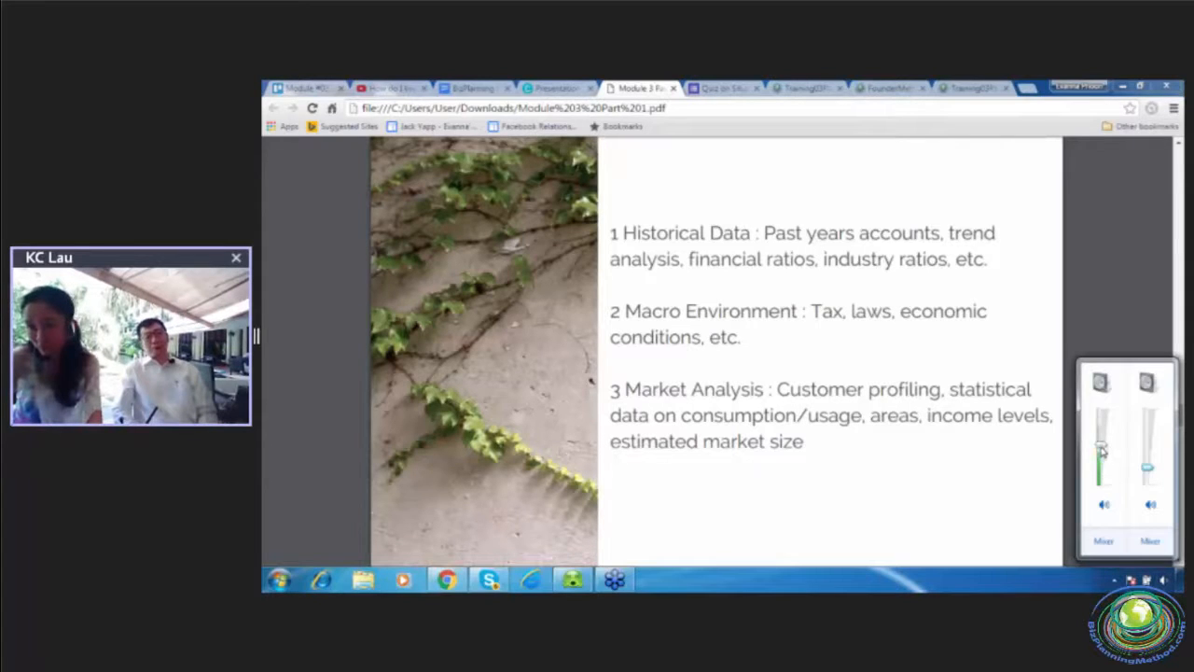
left_click_drag(1103, 453, 1103, 470)
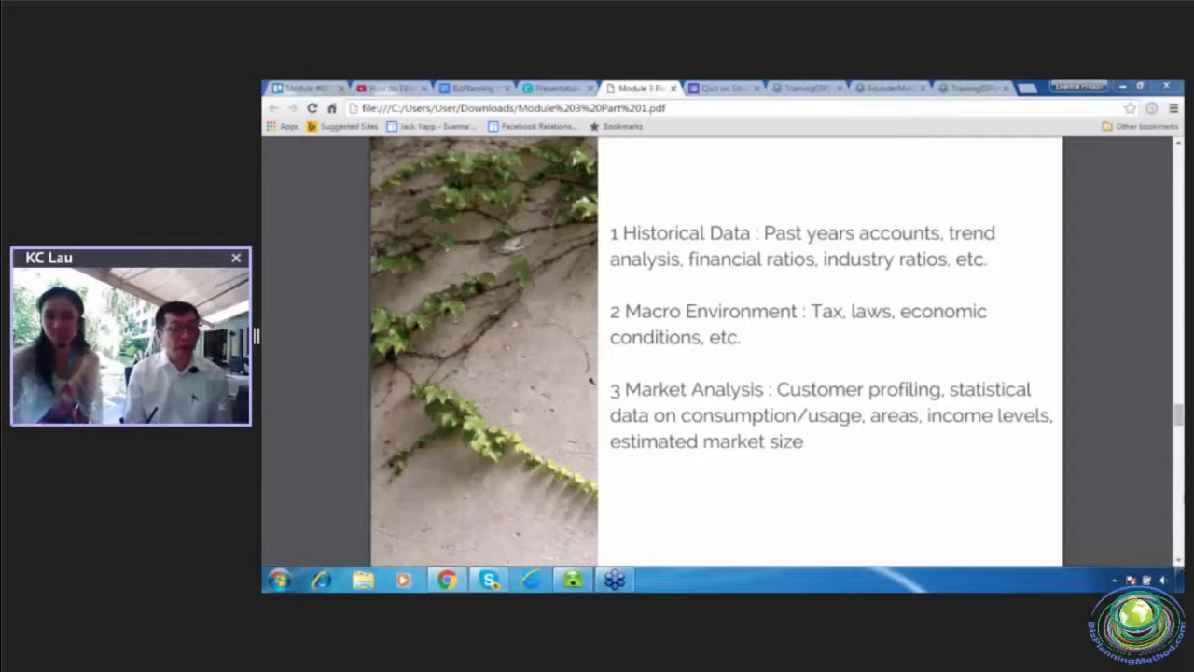
Show the Pre-Module Quiz responses spreadsheet, then the Situational Analysis quiz form.
left_click(825, 88)
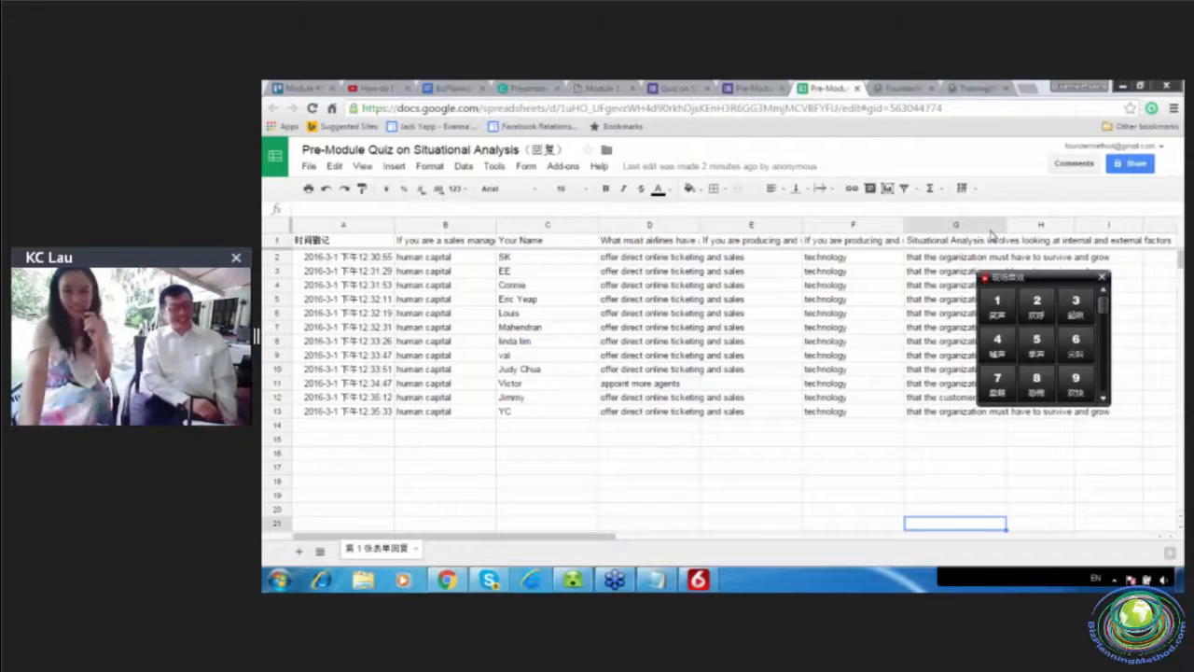
left_click(676, 88)
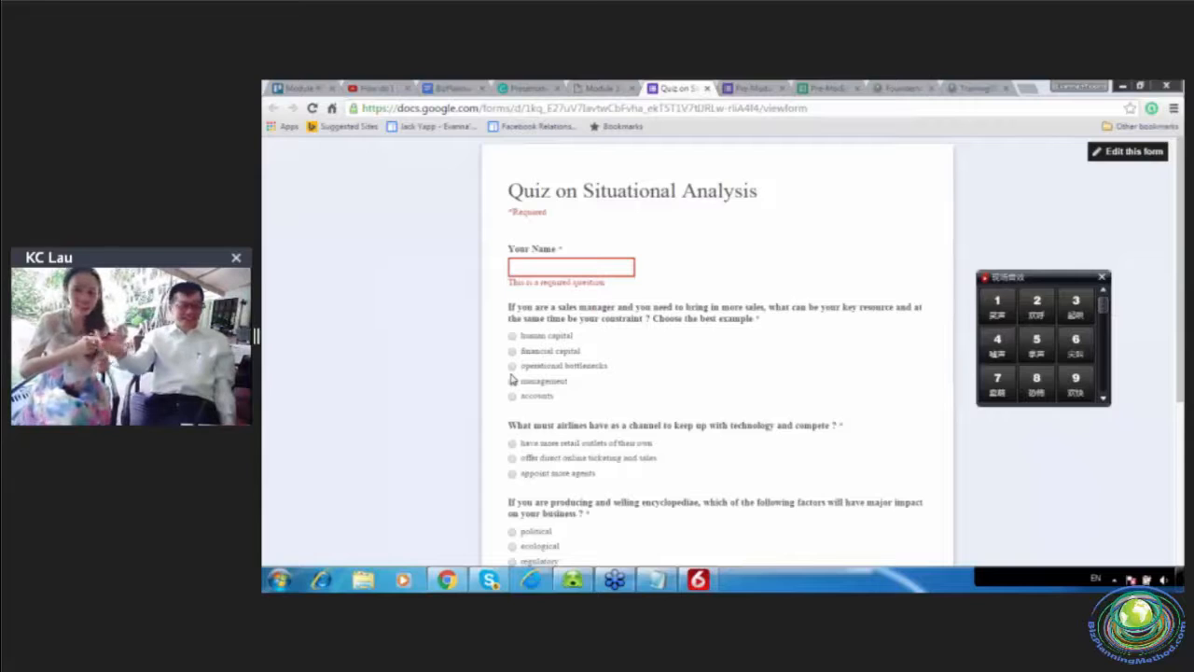
Answer the first quiz question with 'human capital' and return to the responses spreadsheet.
left_click(512, 336)
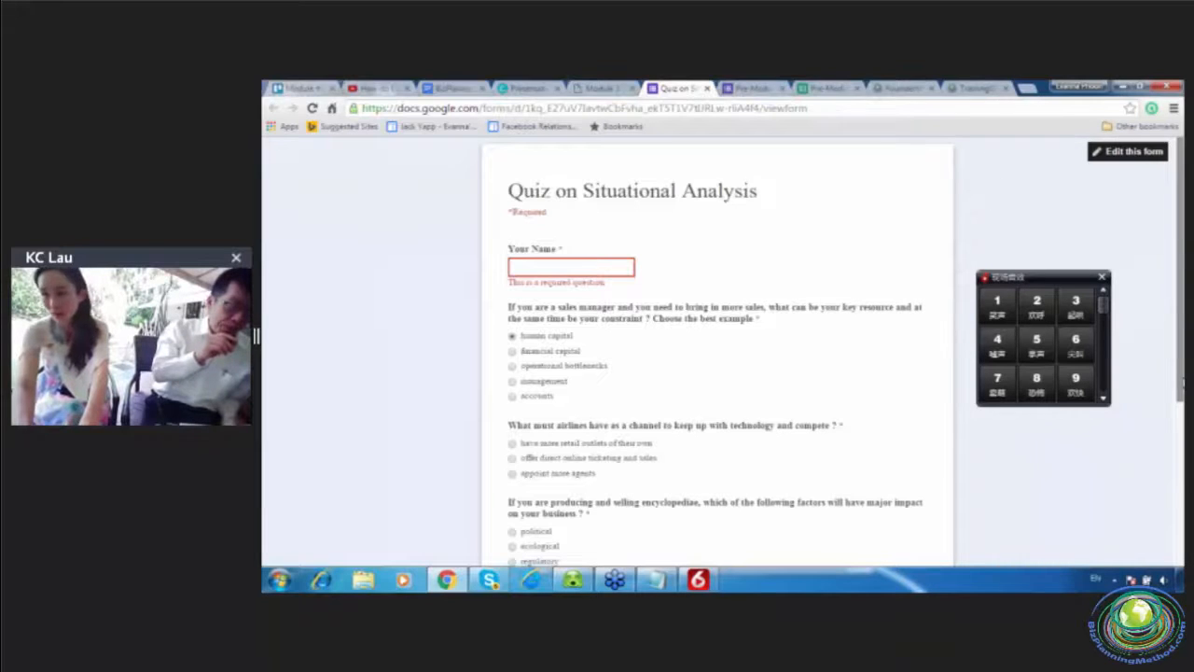
scroll("down", 3)
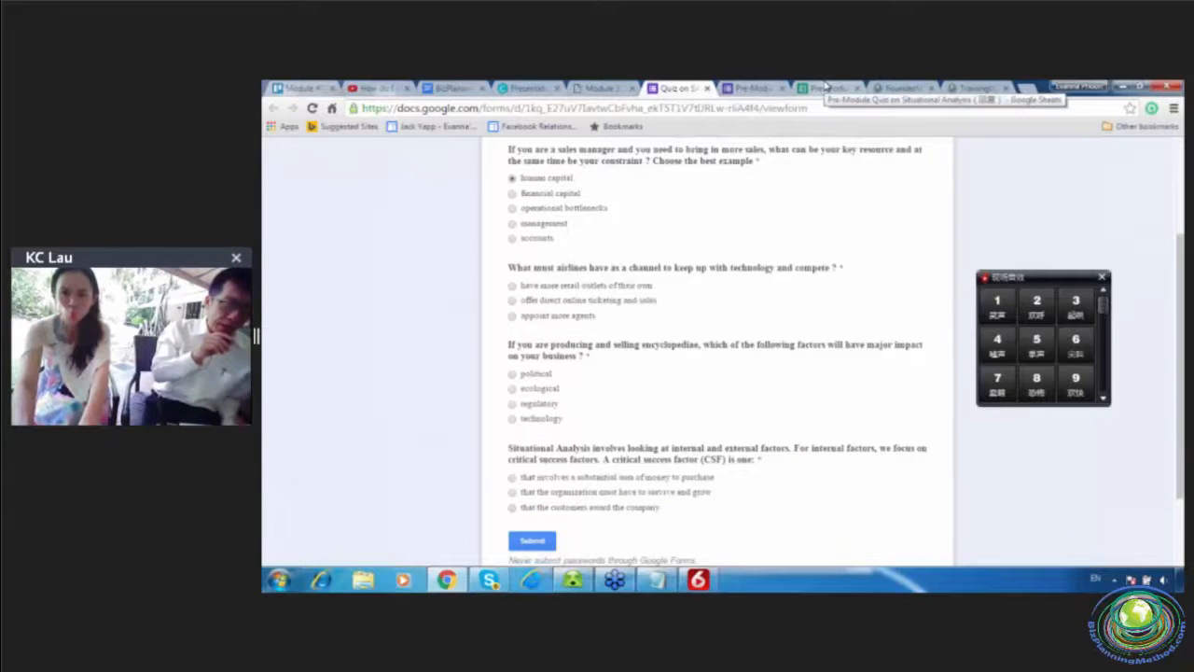
left_click(825, 88)
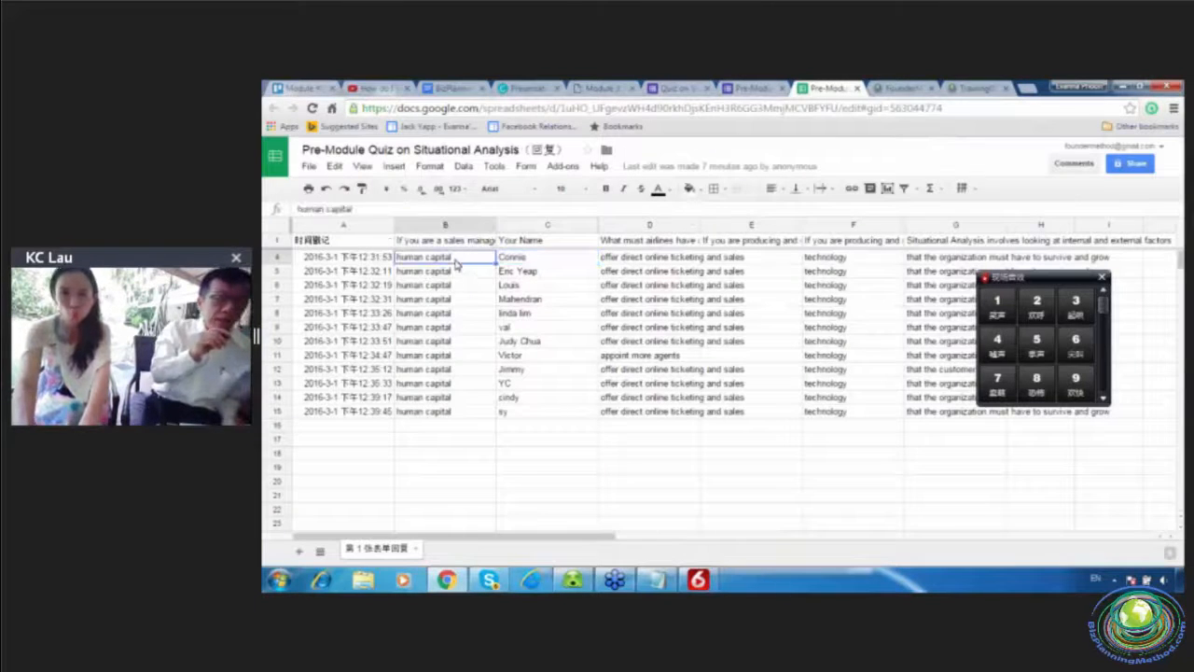
Fill the correct human capital cells in column B and airline cells in column D with green.
left_click_drag(444, 257, 444, 413)
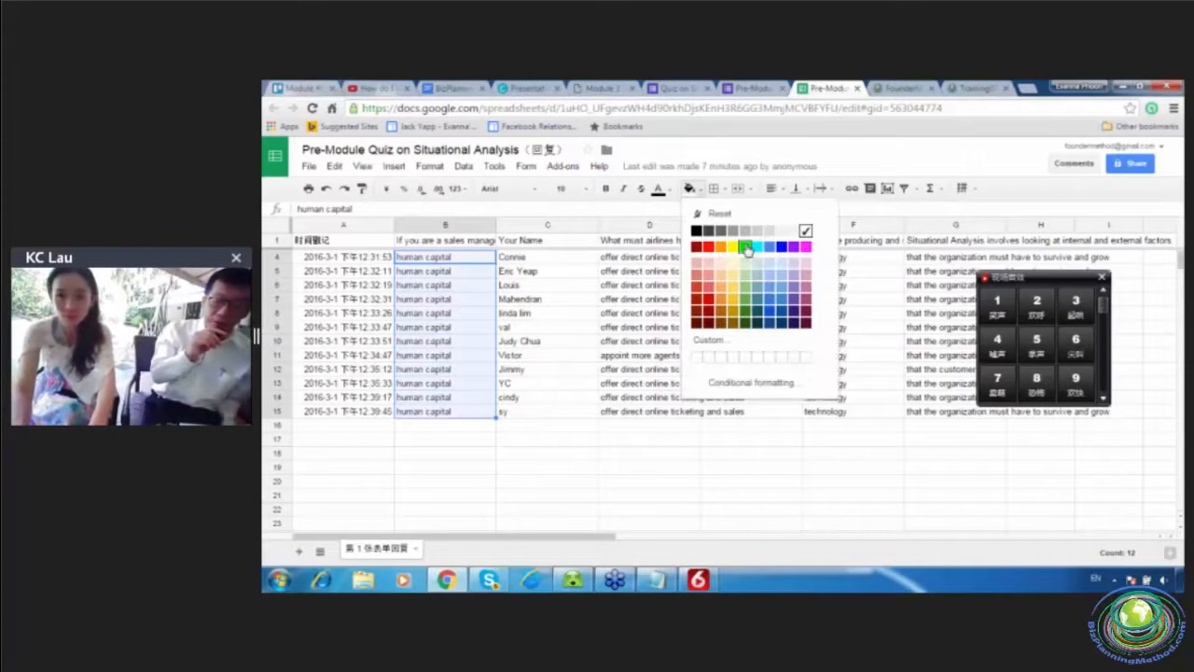
left_click(747, 246)
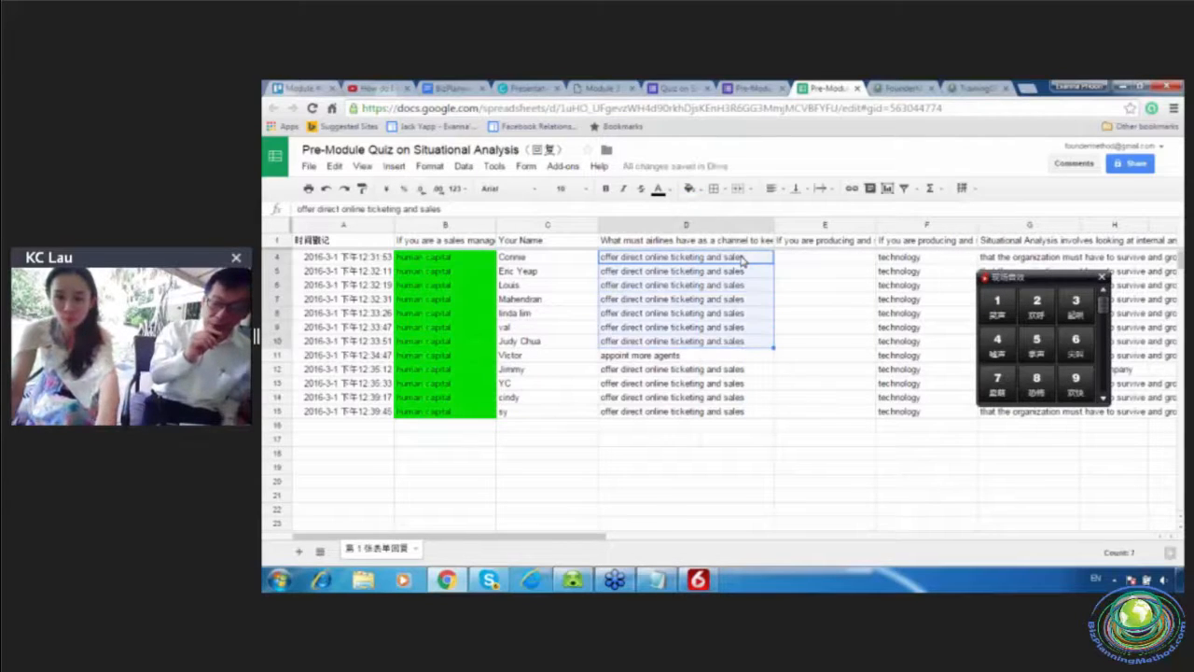
left_click(690, 188)
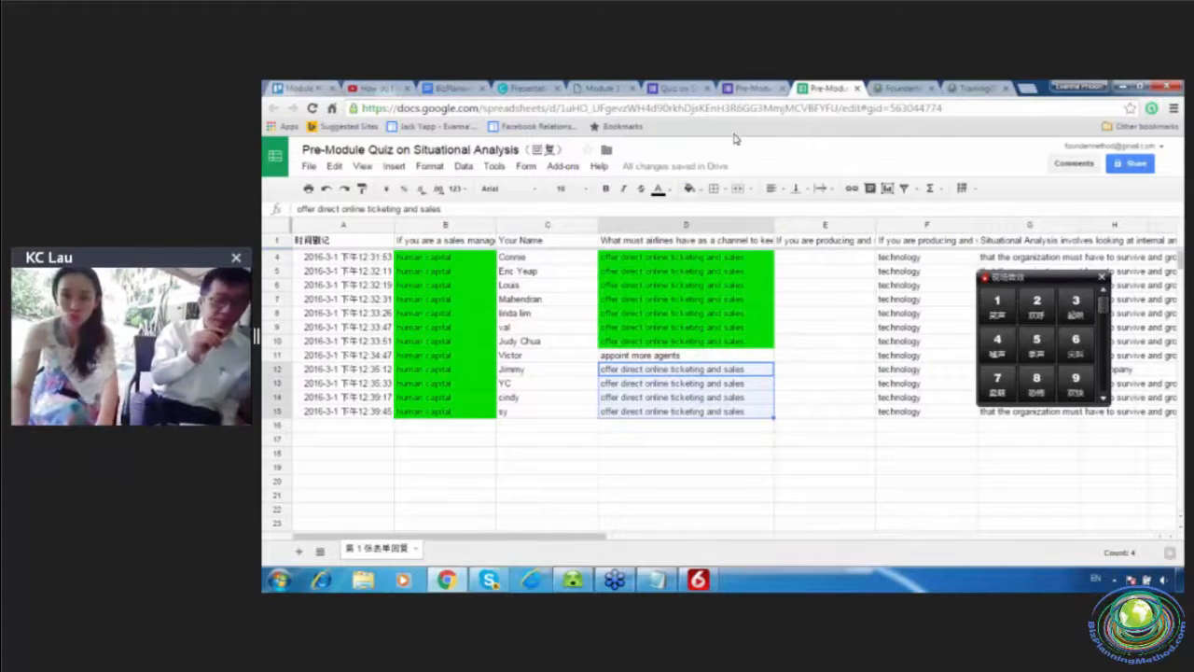
left_click(690, 188)
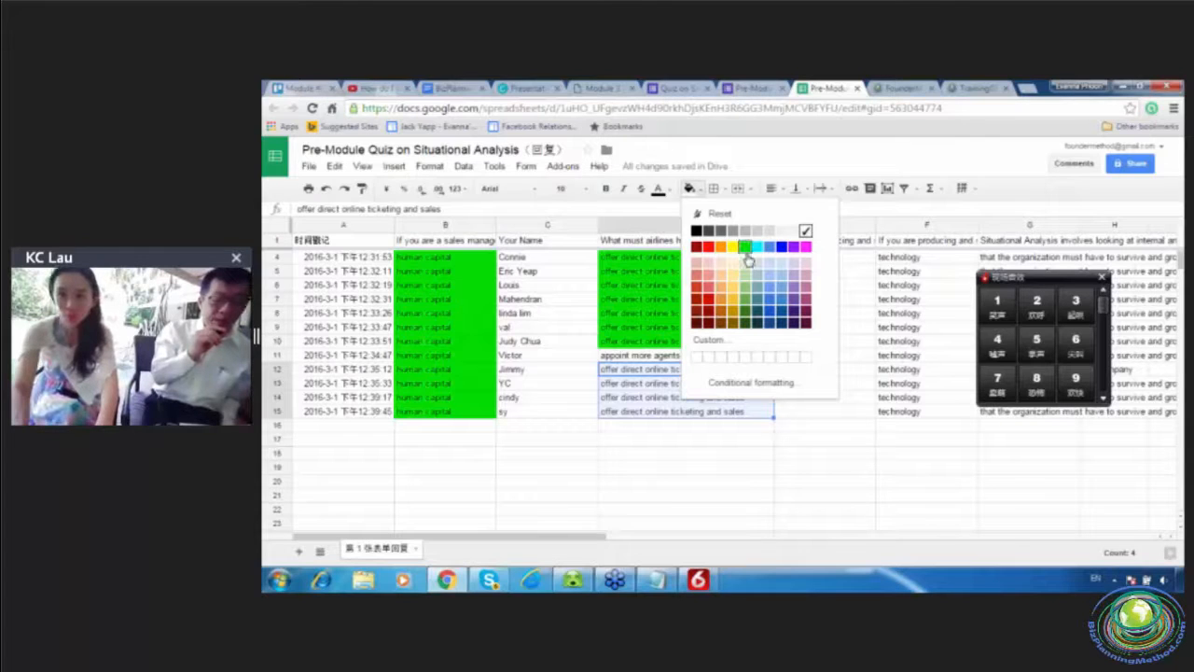
left_click(745, 247)
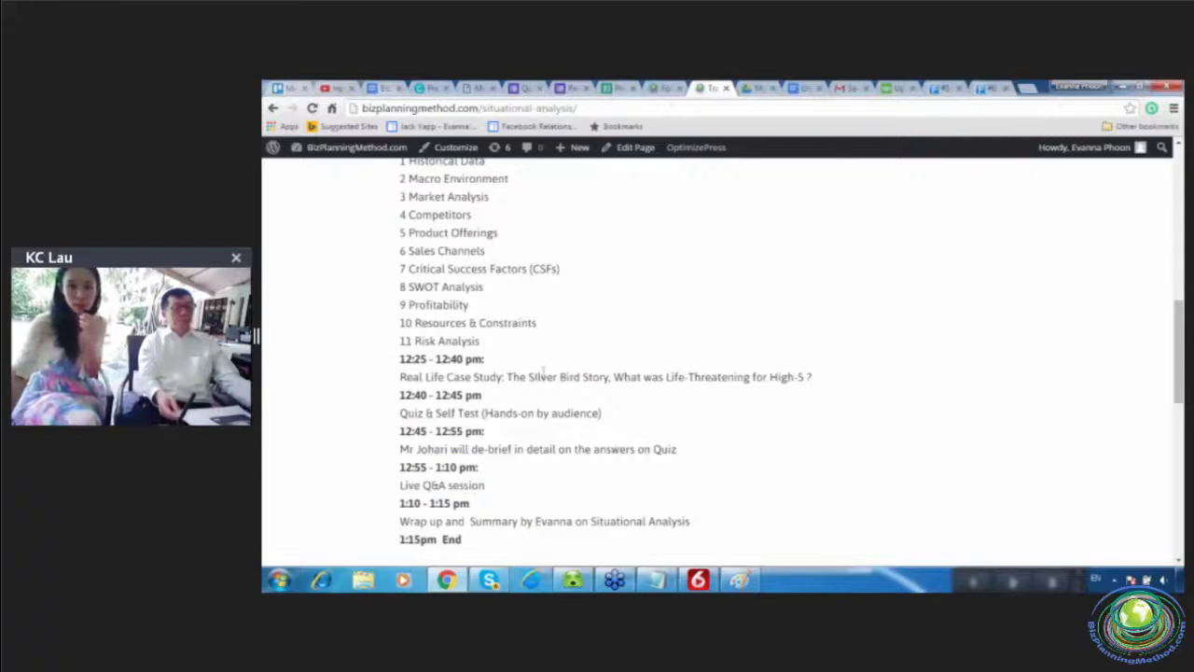
Scroll the situational analysis agenda page toward the site navigation for the founder page.
scroll("up", 3)
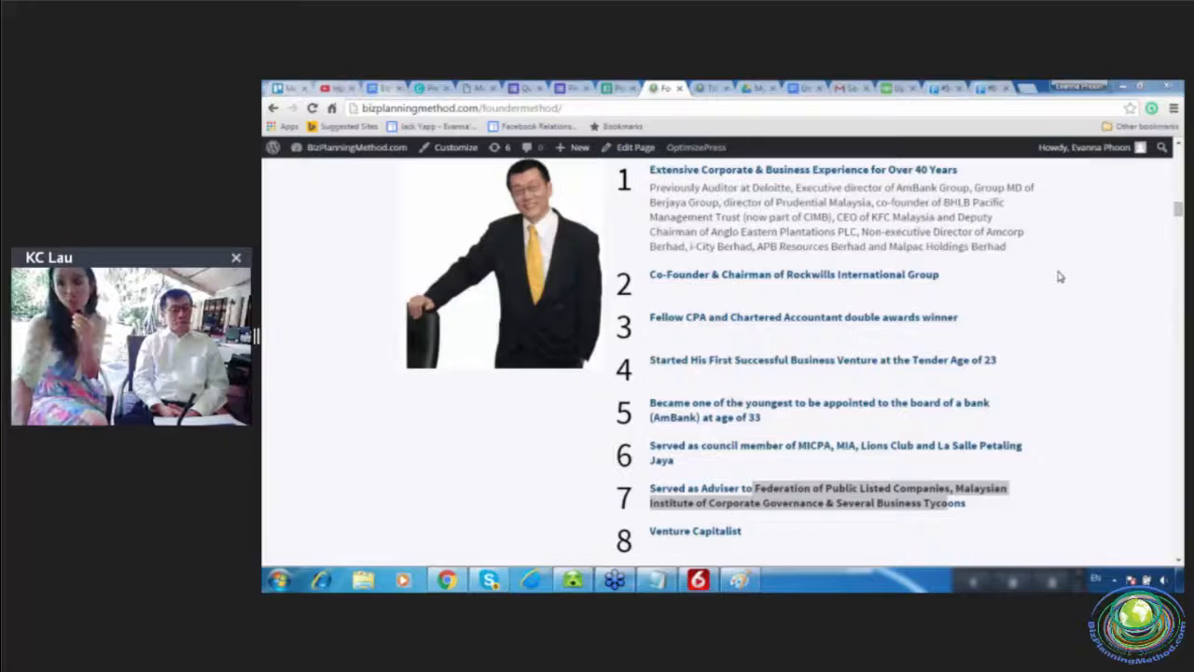
Select the founder's adviser credential text and scroll down to the Training #04 free note.
left_click_drag(754, 489, 948, 504)
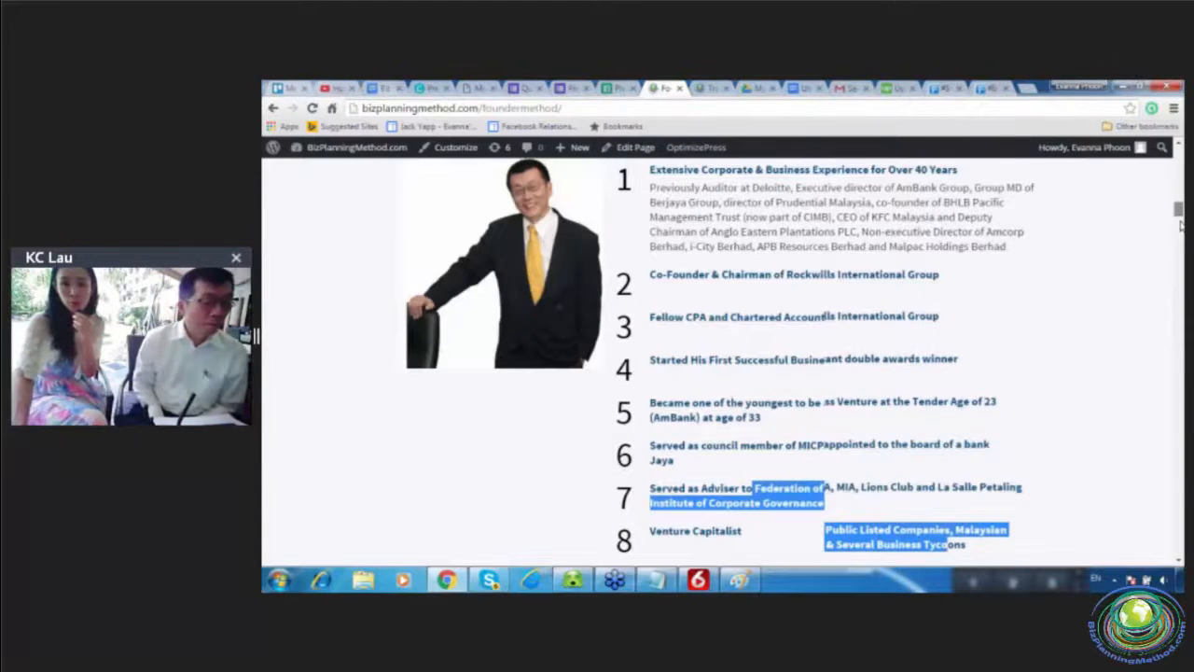
scroll("down", 3)
type("free")
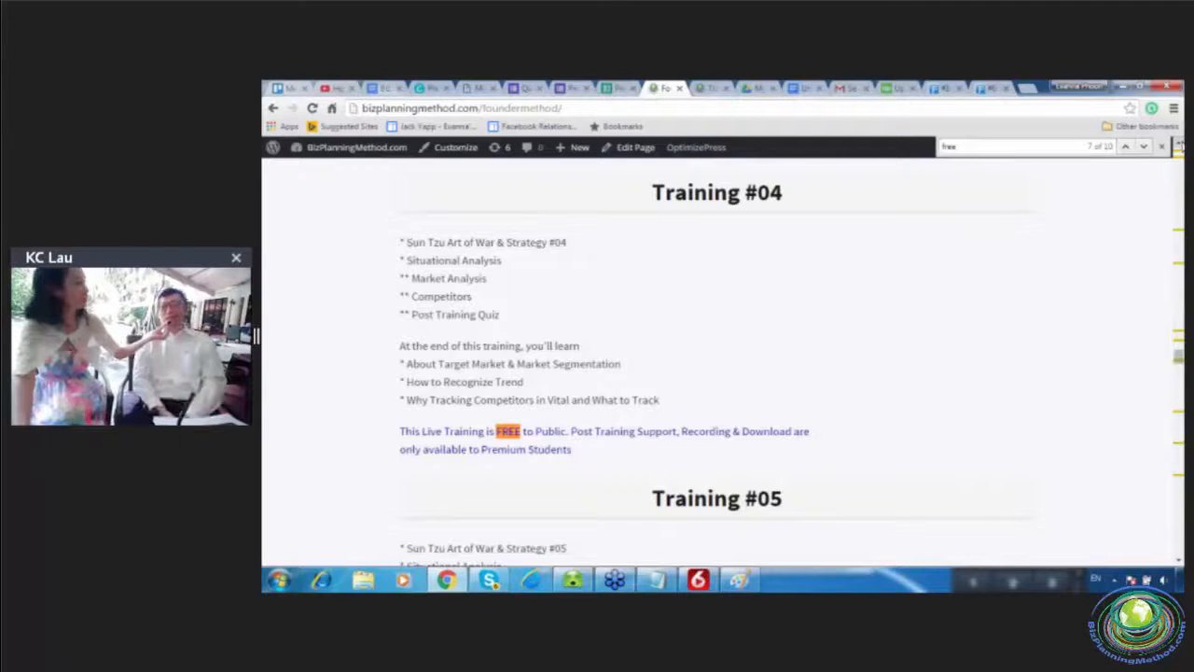
Return to the Module 3 Part 1 PDF at the eleven-topic situational analysis list.
left_click(481, 87)
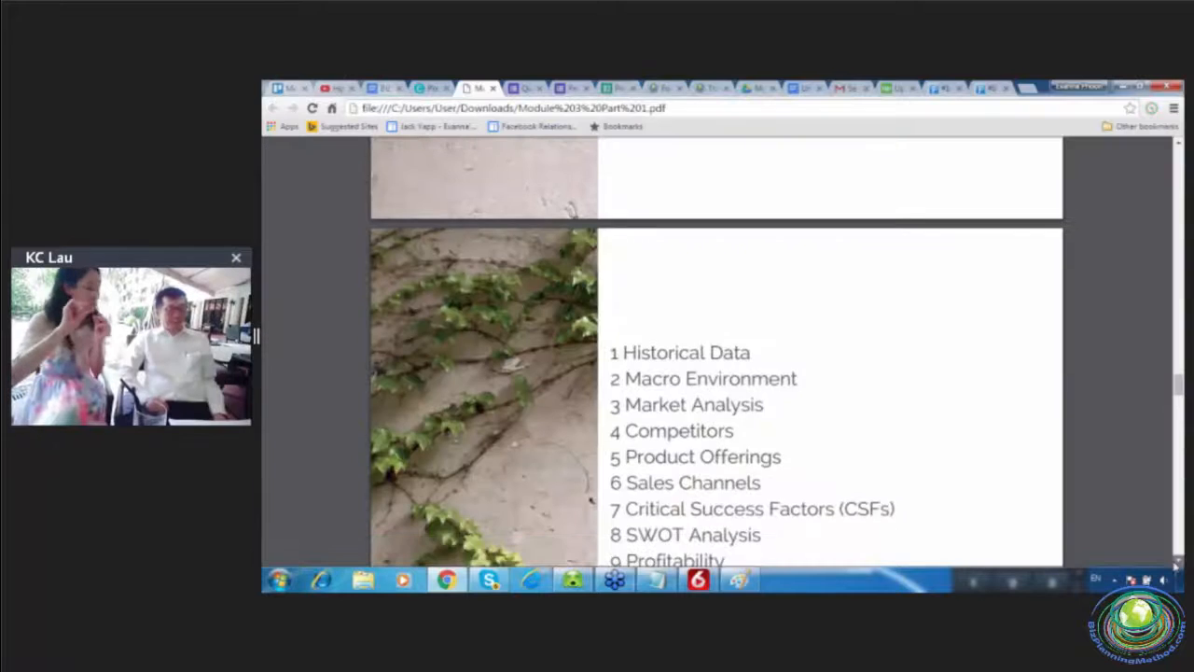
scroll("down", 3)
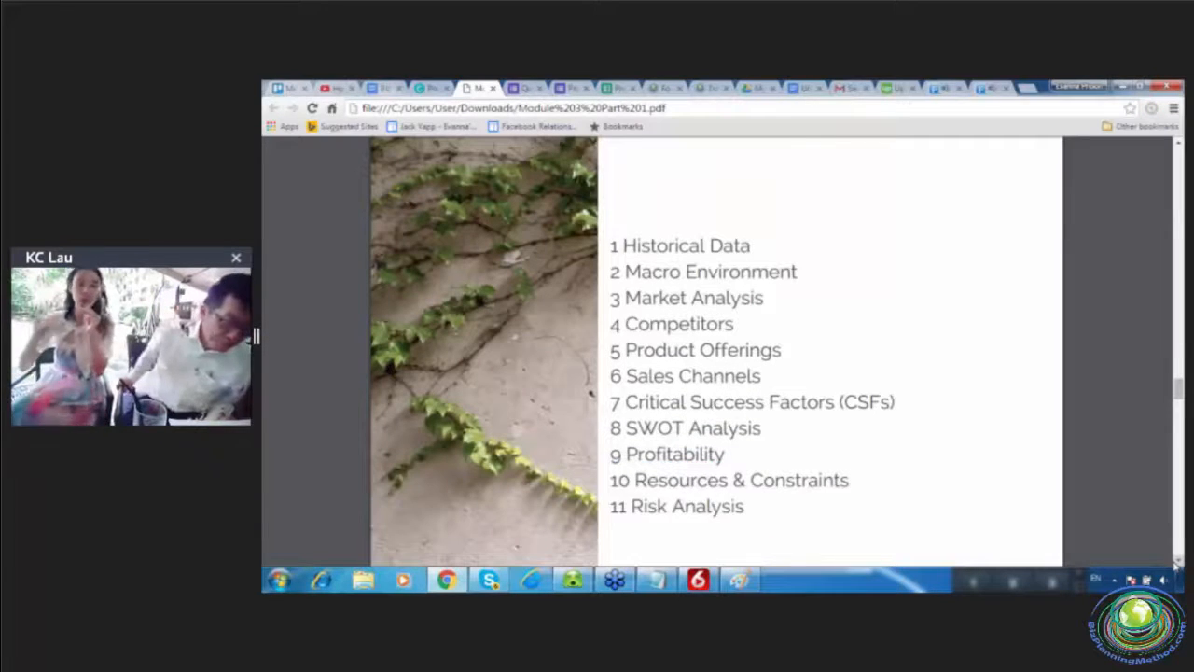